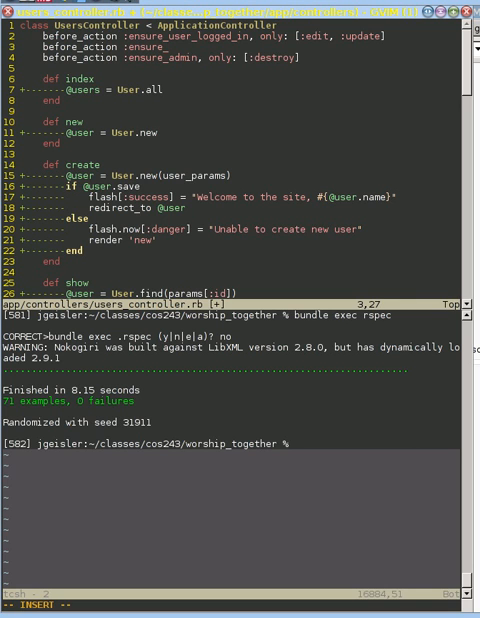
- Add the ensure_correct_user before_action for edit and update alongside the login filter
text(correct_user, only: [:edit, :update)
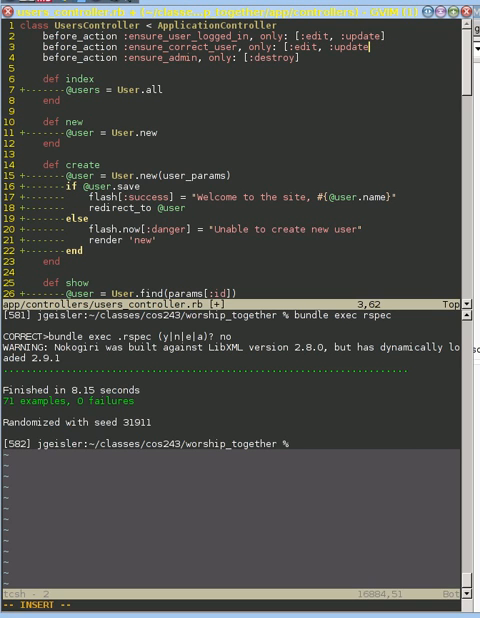
key(Up)
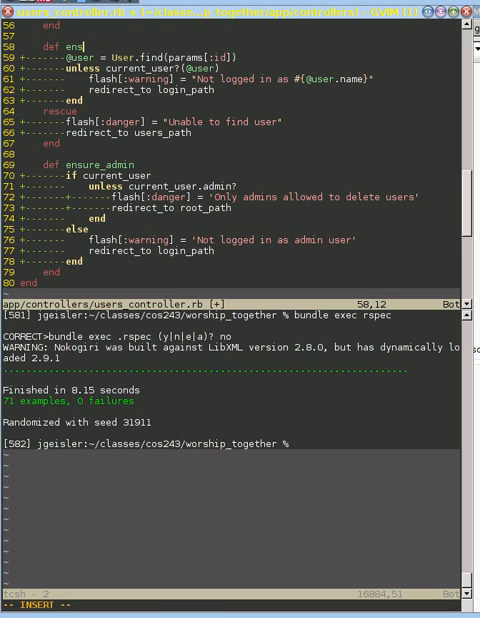
text(ure_correct_user)
text(de)
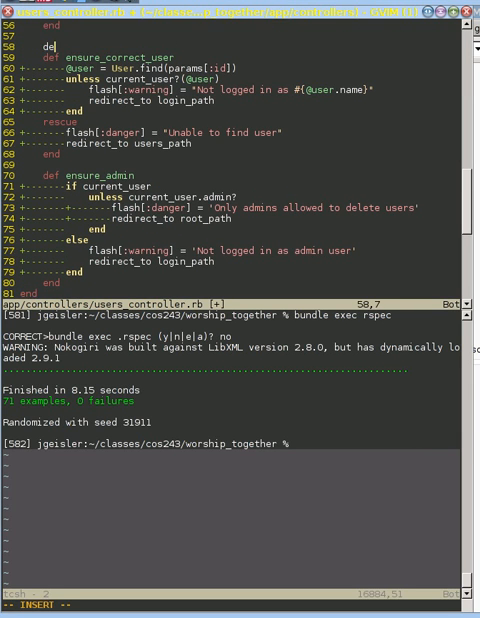
- Begin defining the ensure_user_logged_in method in the controller
text(nsur)
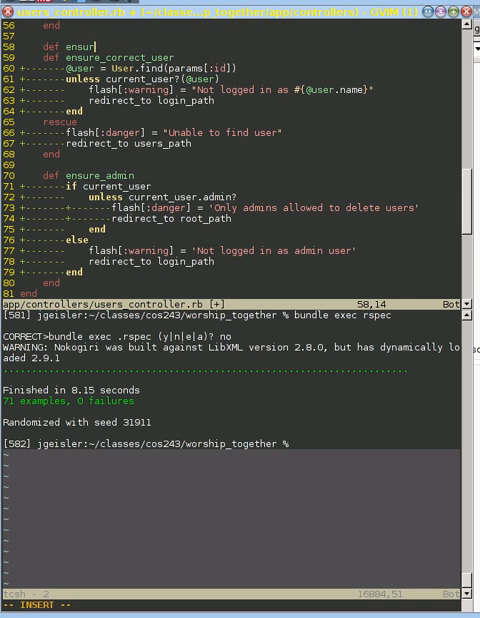
text(_u)
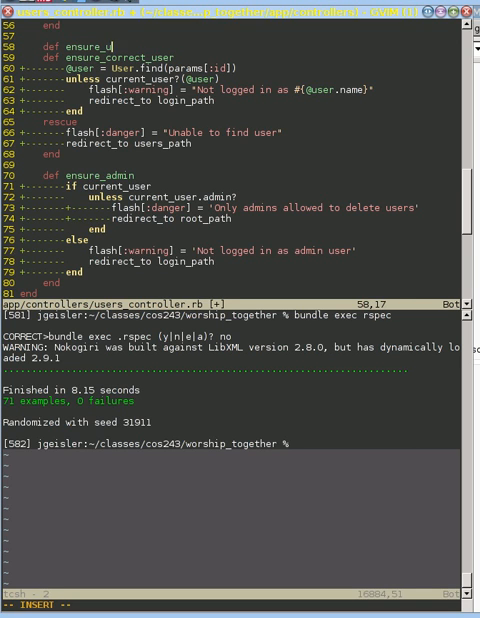
text(_logged)
click(230, 604)
text(:1)
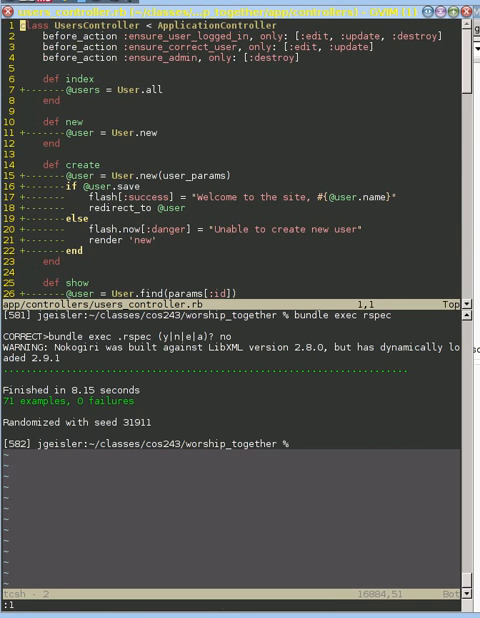
- Run bundle exec rspec answering 'no' to autocorrection, getting 71 examples, 0 failures
scroll(down, 3)
text(bundle exec rspec)
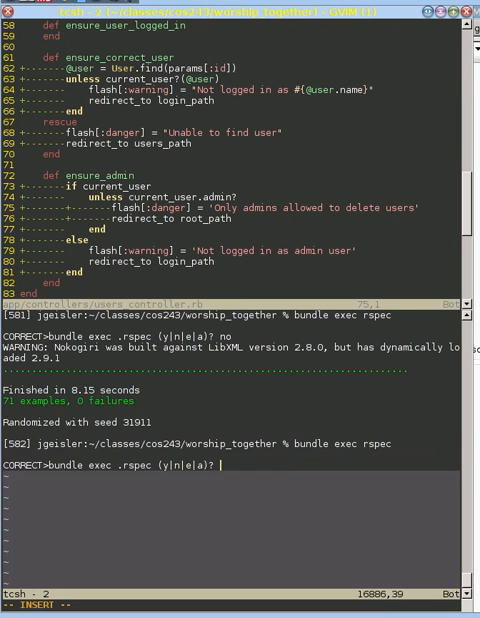
text(no)
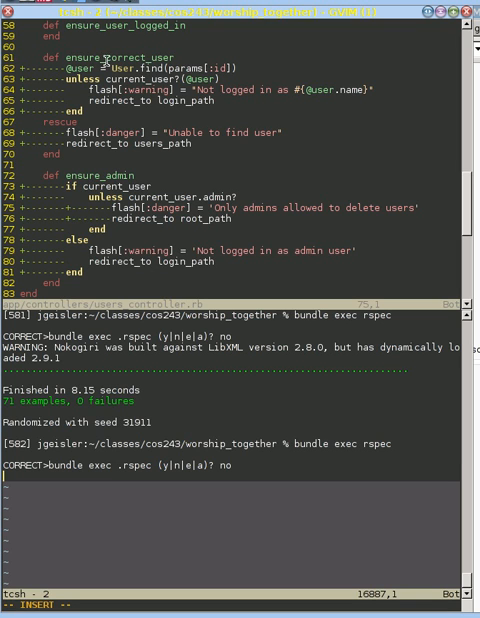
key(Return)
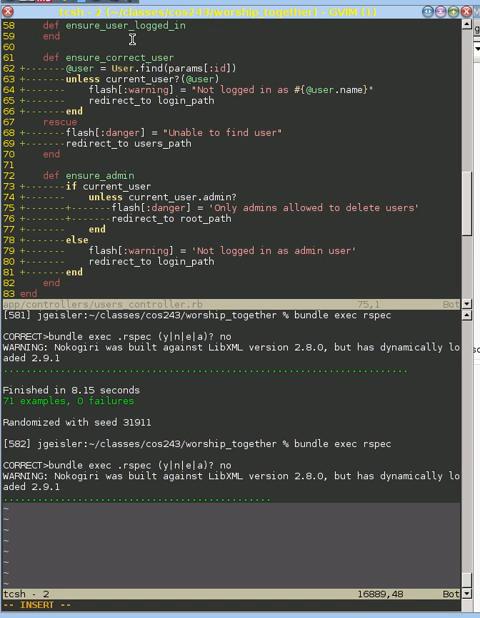
key(Return)
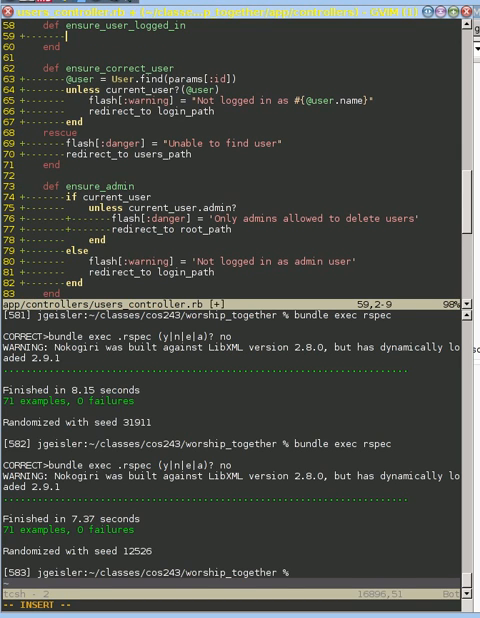
- Guard ensure_user_logged_in with unless current_user and set flash[:warning] to 'Not logged in'
text(unless current_user)
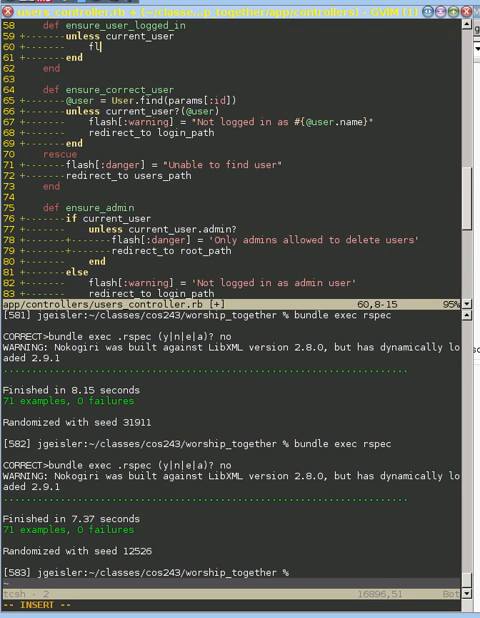
text(flash[:w)
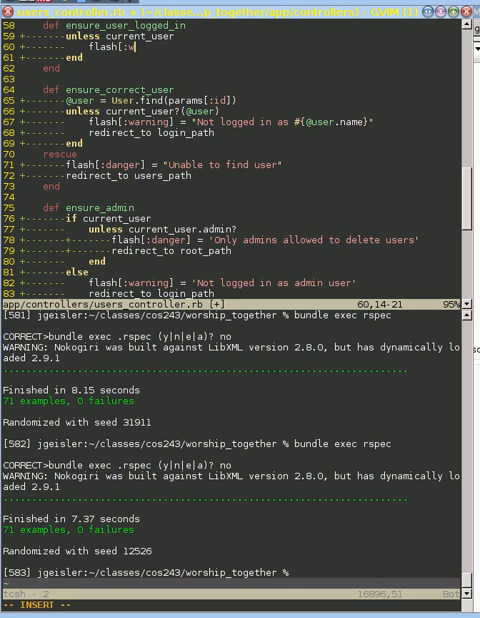
text(arning)
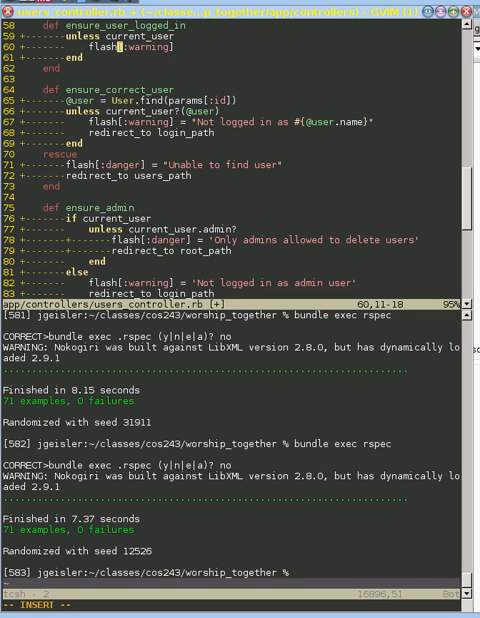
text(= ')
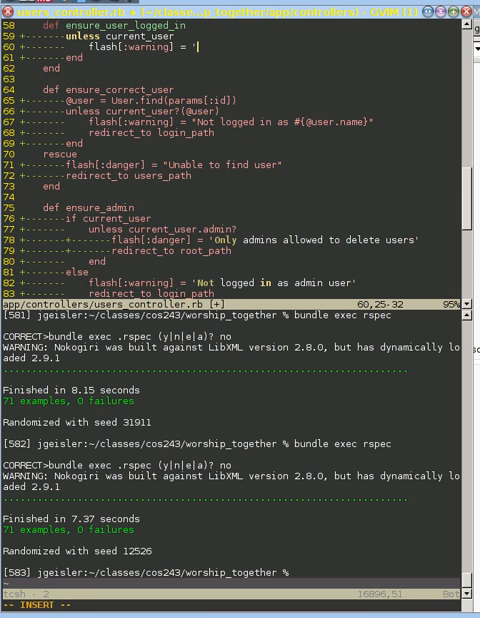
text(Not logged in)
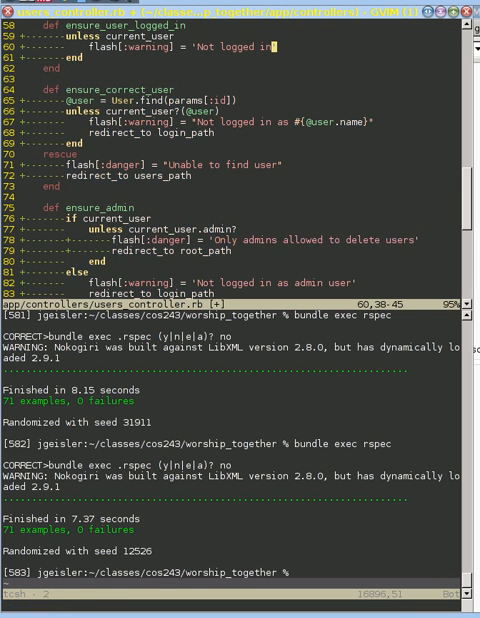
- Redirect to login_path inside the guard and save the controller with :w
text(redirect)
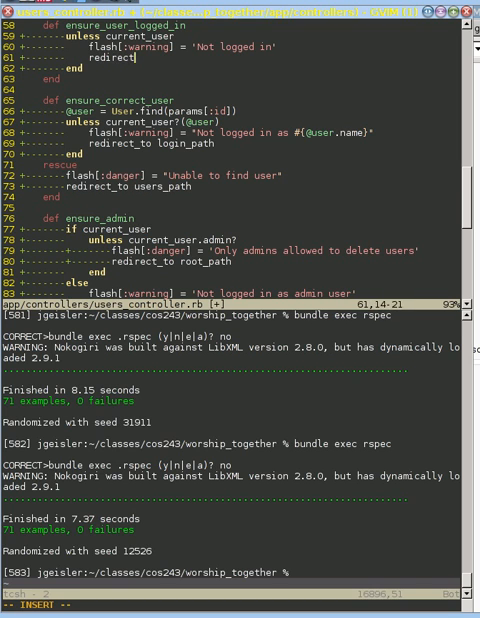
key(Right)
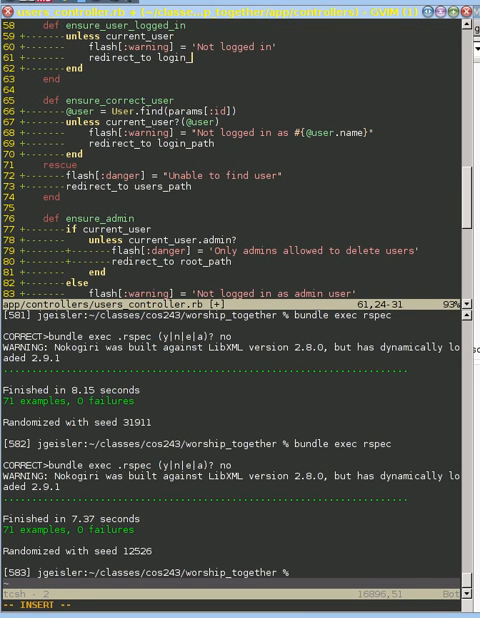
text(_path)
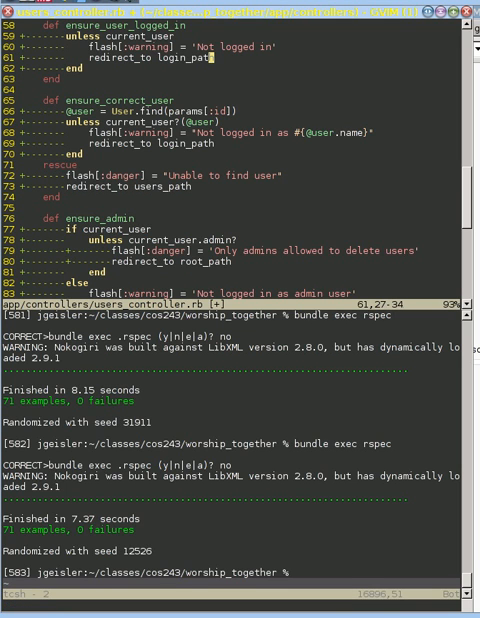
text(:w)
click(230, 572)
text(bundle exec rspec)
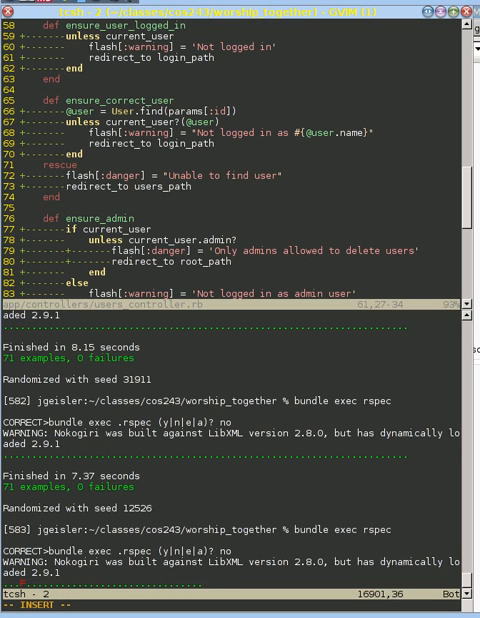
- Rerun the spec suite, revealing the non-existent user edit redirect failure
key(Return)
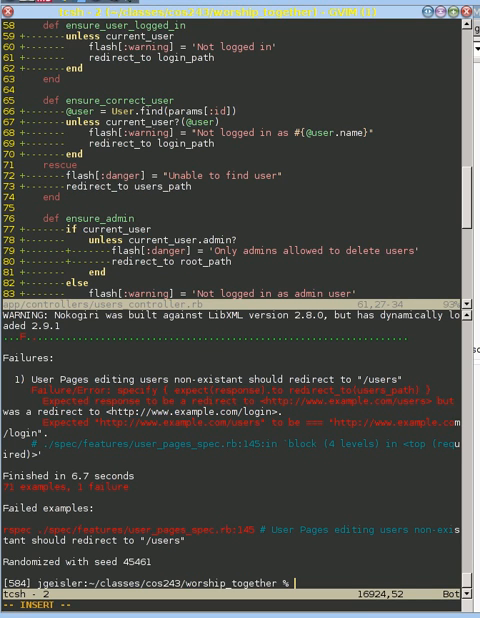
mouse_move(196, 390)
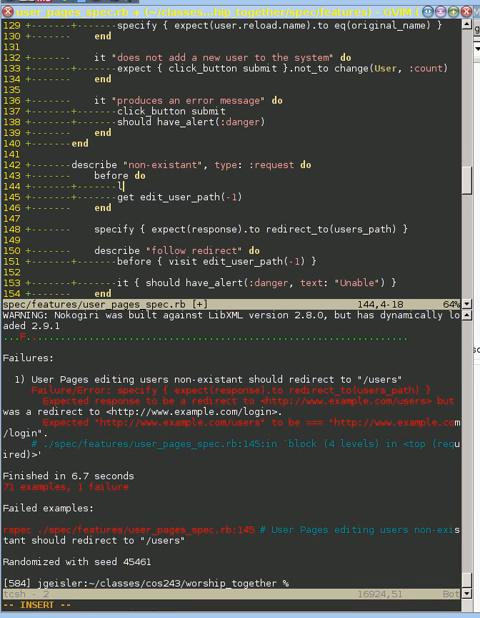
- Log in with avoid_capybara: true in users_pages_spec.rb and rerun the full suite to 0 failures
text(login user, a)
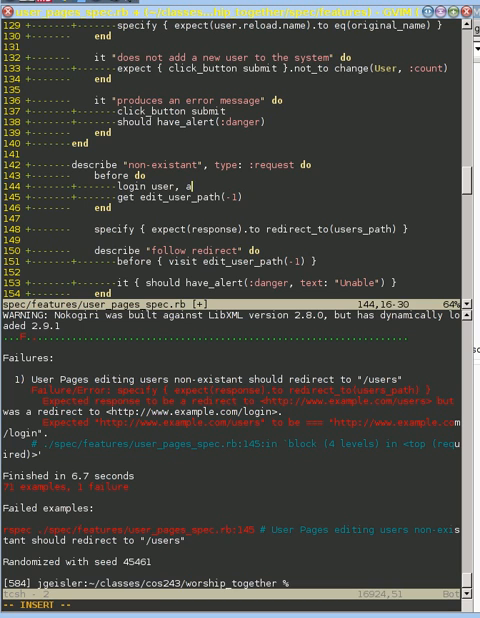
text(void_cap)
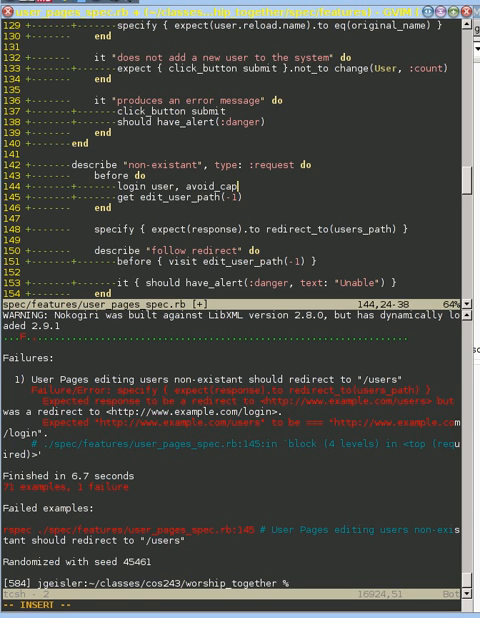
text(ybara:)
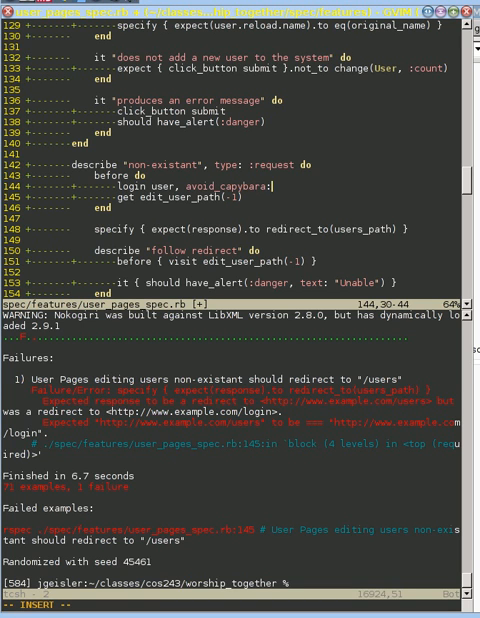
text(true)
click(234, 582)
text(bundle exec rspec)
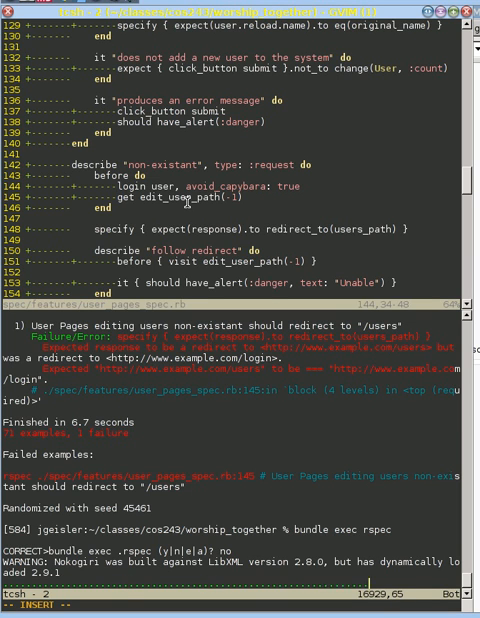
key(Return)
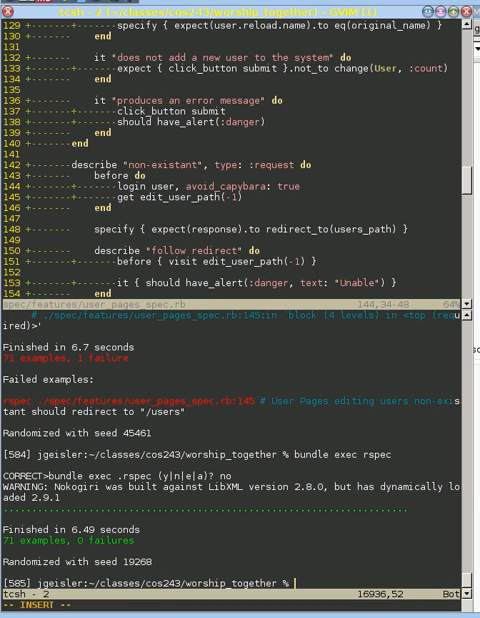
- Open users_controller.rb with :e and simplify ensure_admin to an unless block with danger flash and root redirect
text(:e ap)
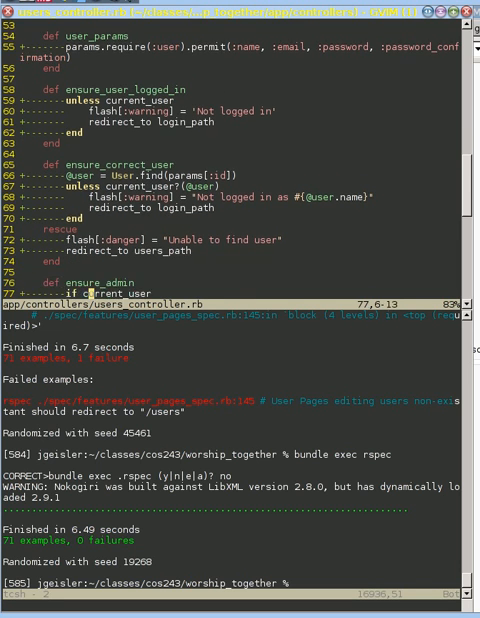
scroll(down, 3)
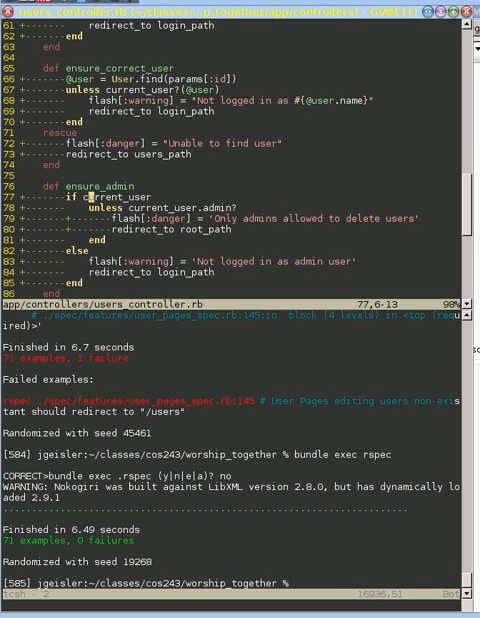
key(V)
text(flash[:danger] = ')
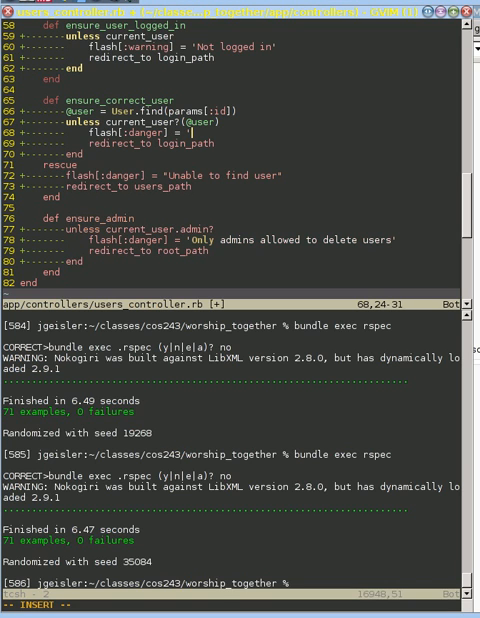
- Set ensure_correct_user's flash[:danger] to 'Cannot edit other user's profiles' and return to the shell
text(C)
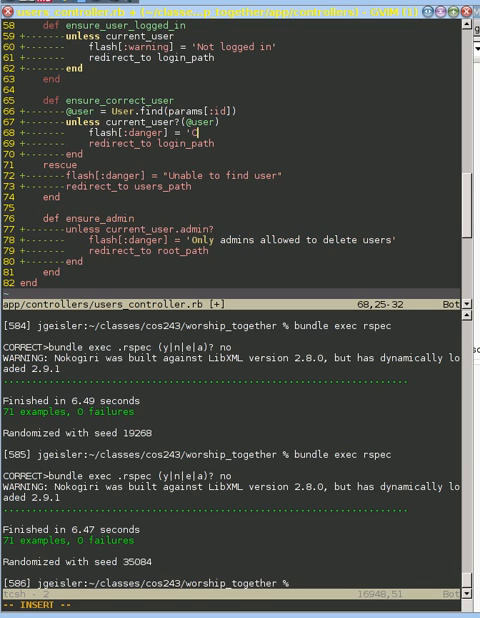
text(Cannot edit o)
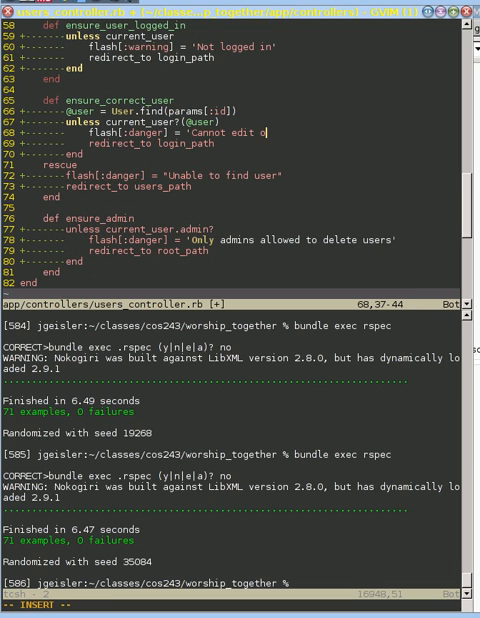
text(ther user')
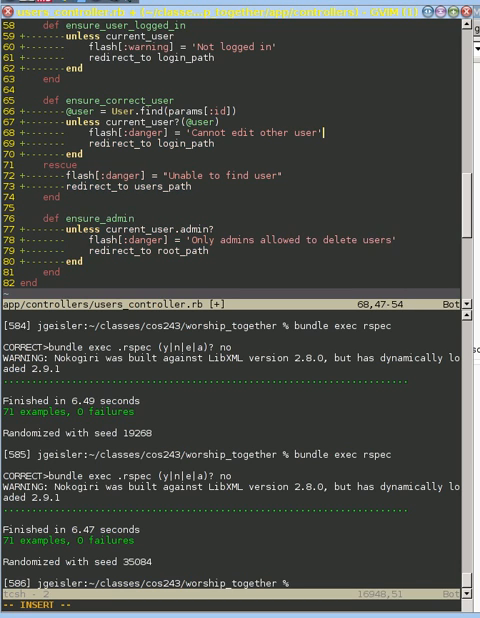
text('s profiles")
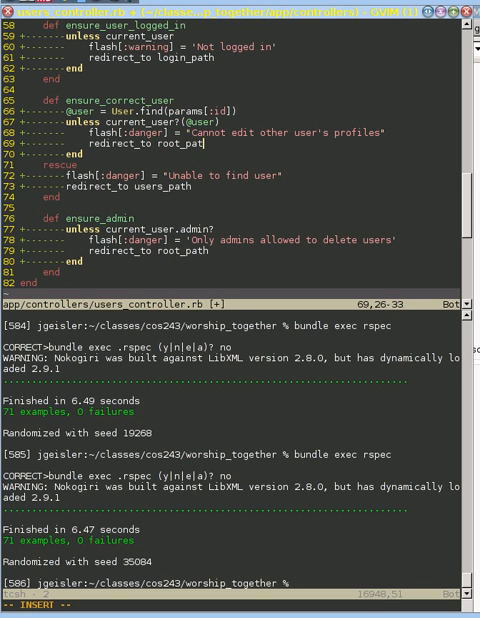
key(Escape)
text(bundle exec rspec)
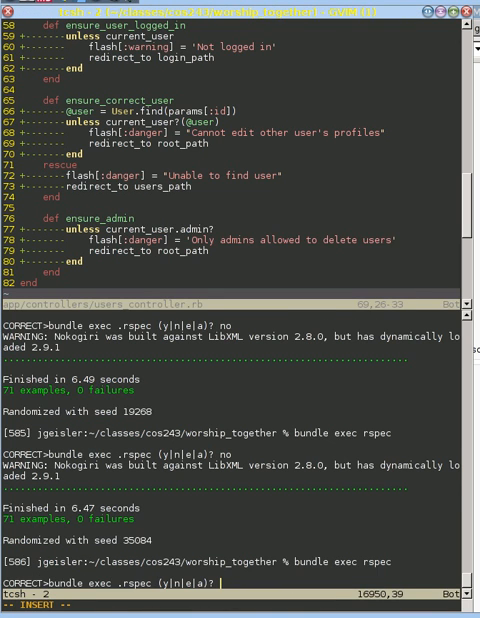
text(no)
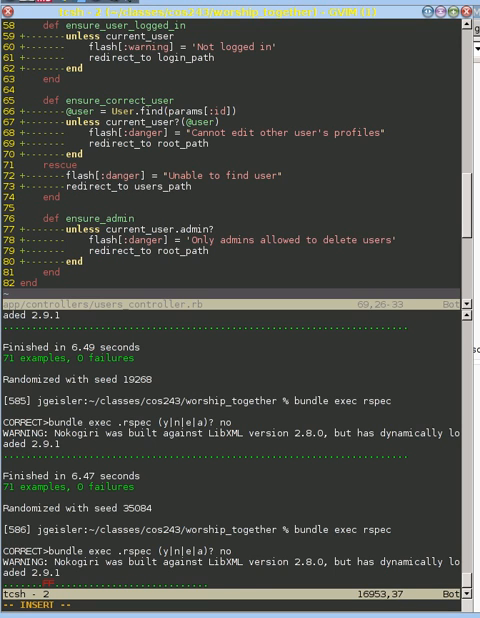
- Rerun rspec, see wrong-user edit failures, and open spec/features/authorization_pages_spec.rb
key(Return)
text(:e)
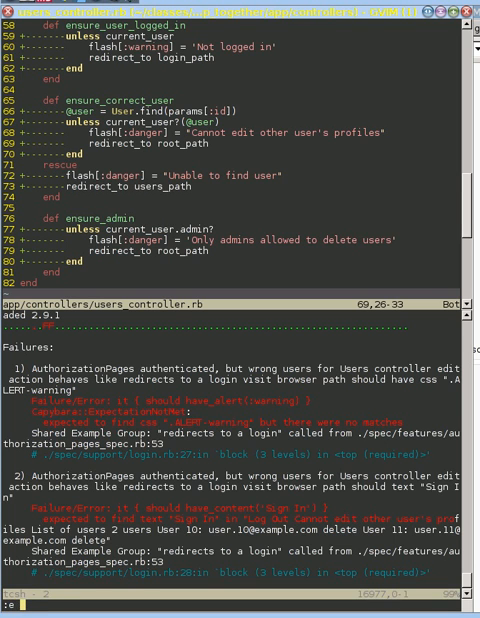
text(spec/features/)
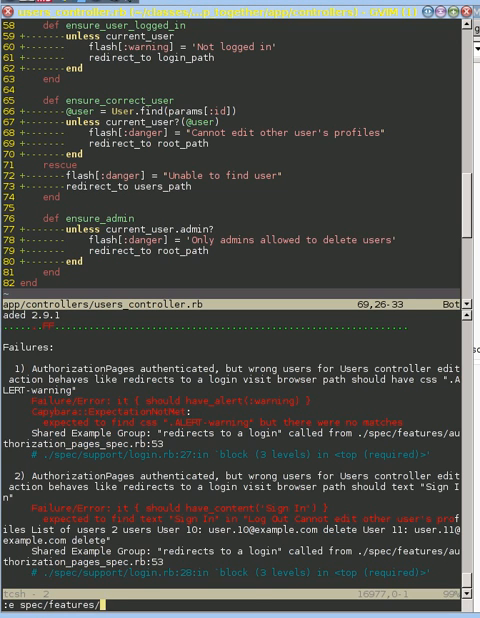
text(authorization_pages_spec.rb)
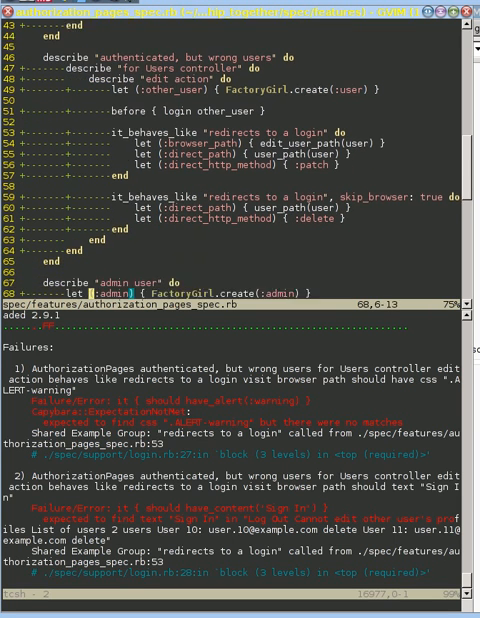
- Give the 'redirects to root' block let(:login_user), error_type :danger and error_signature 'Edit profile'
scroll(down, 3)
text(le)
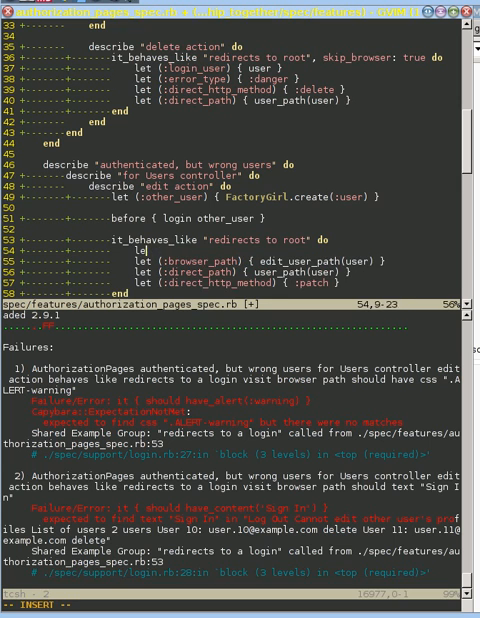
text((:)
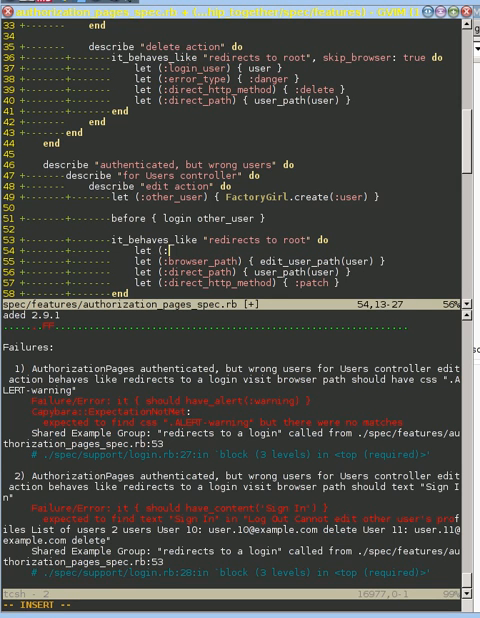
text(:login_user) { other_user)
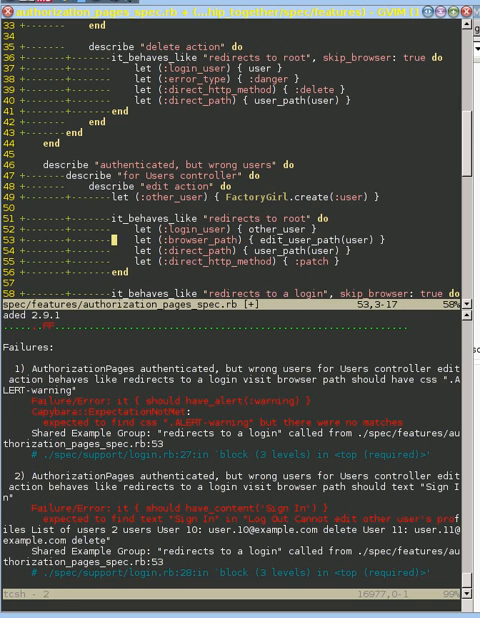
key(i)
text(let (:error_signature) { :)
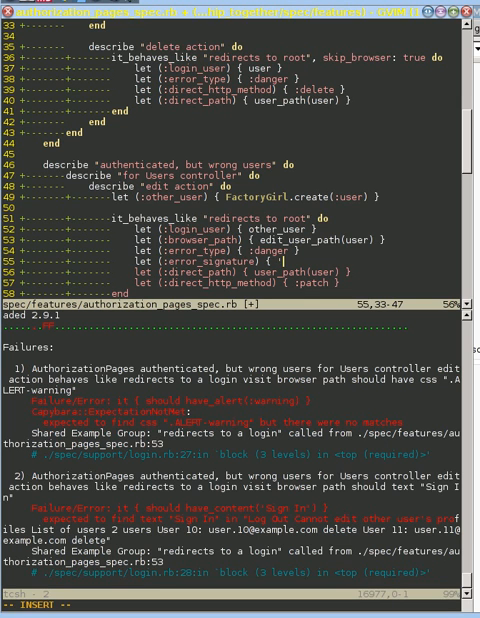
text('Edit profile' })
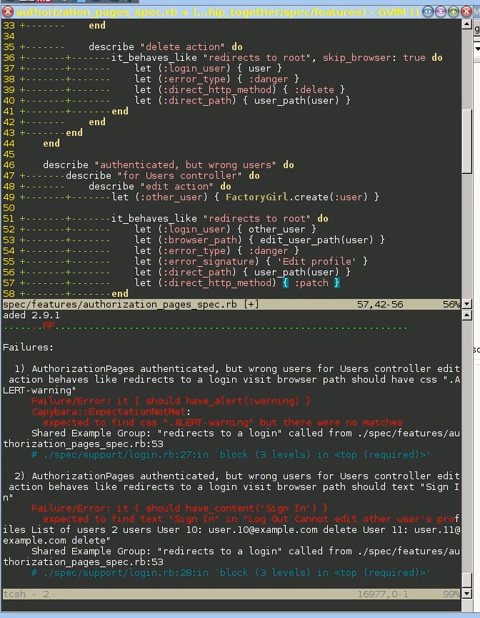
scroll(down, 3)
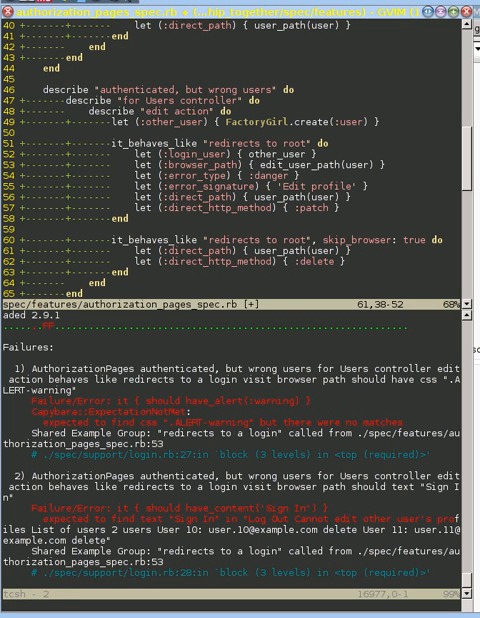
- Add the danger error let to the wrong-user delete example and rerun bundle exec rspec
text(let (:d)
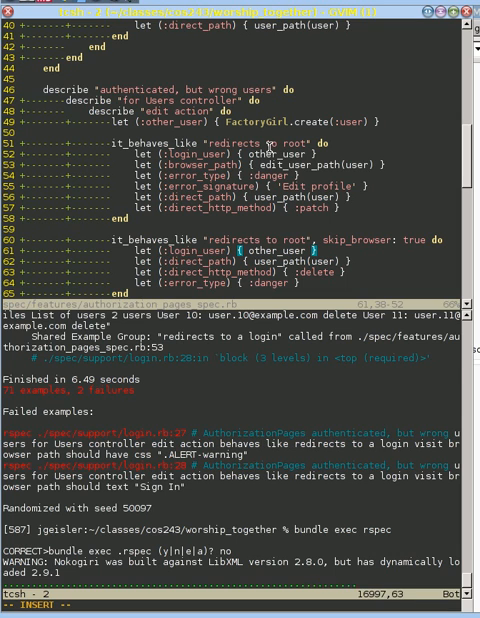
text(login)
key(Return)
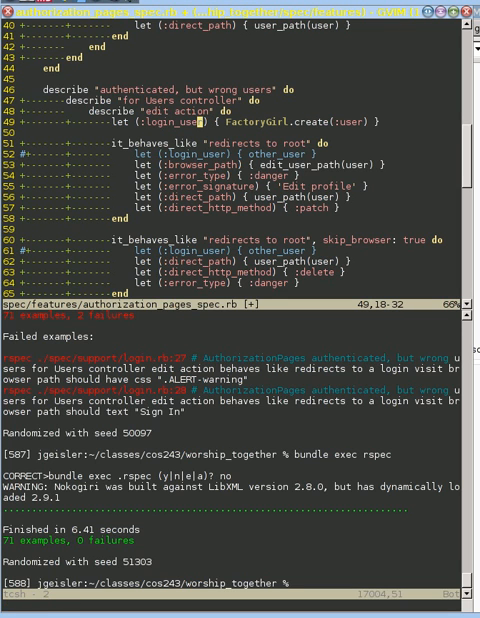
text(bundle exec rspec)
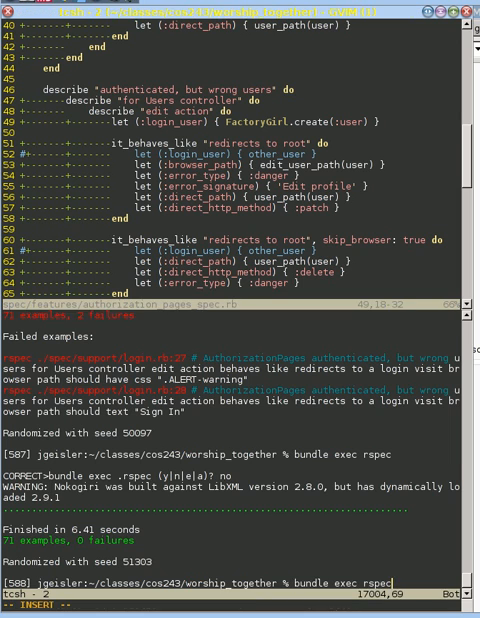